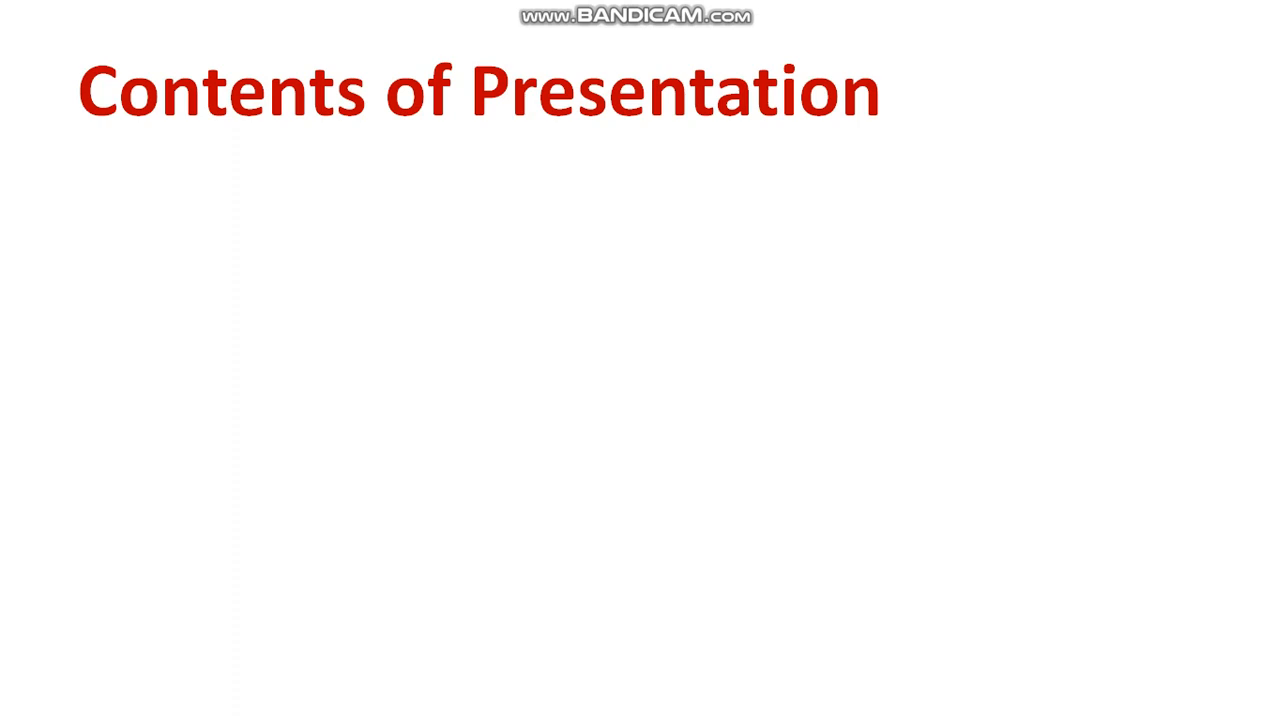
Enter 'Front page' as the first bullet of the Contents of Presentation slide.
type("Front page")
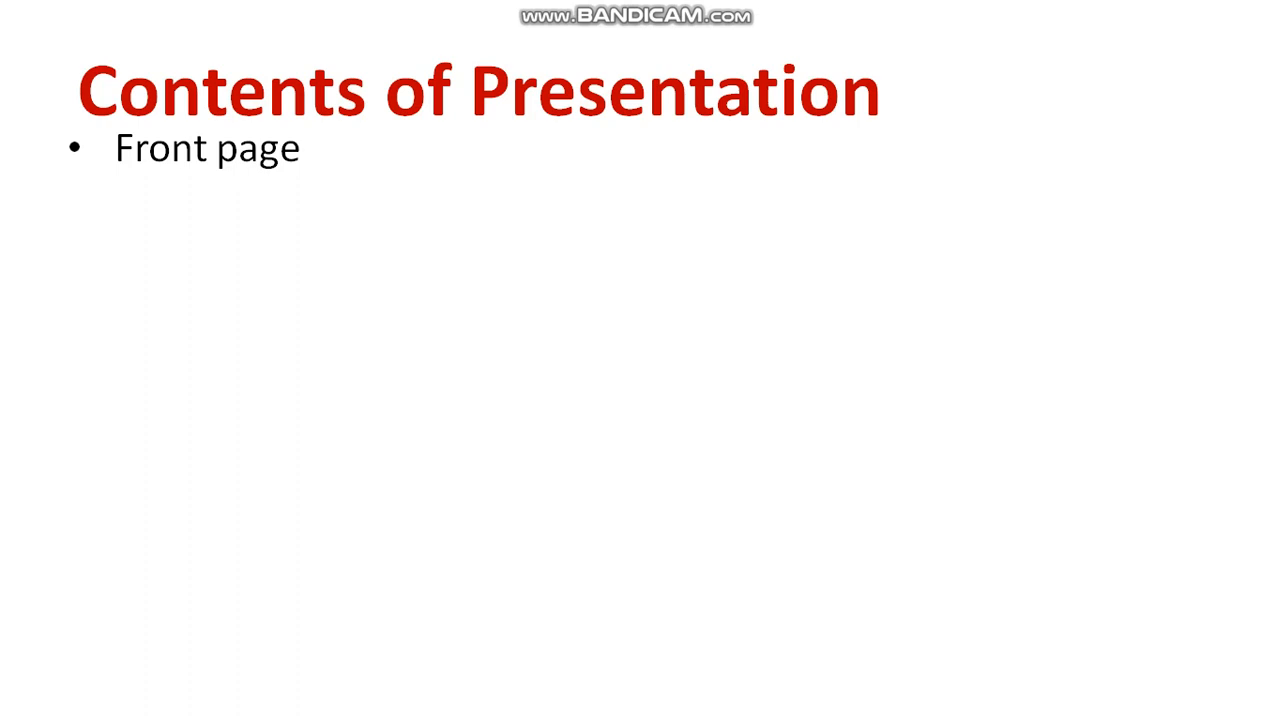
Add bullets Introduction, Literature review, Problem statement and Objectives below Front page.
type("Introduction")
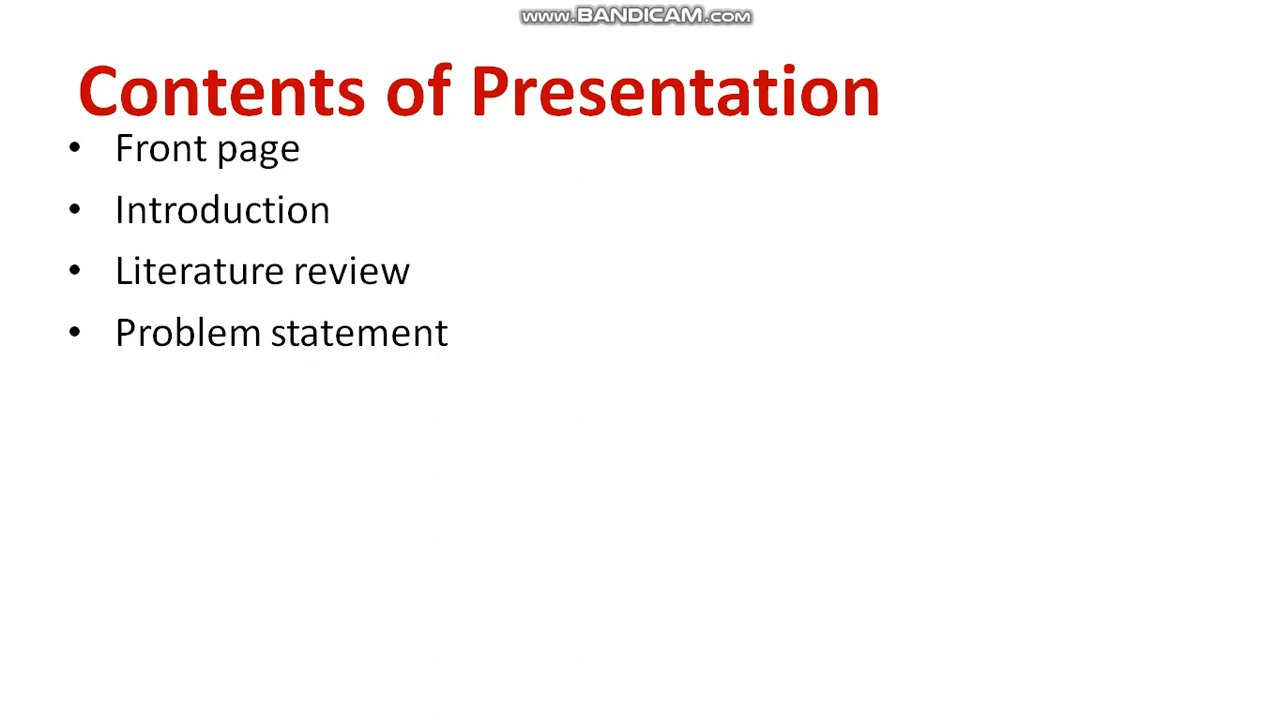
left_click(638, 360)
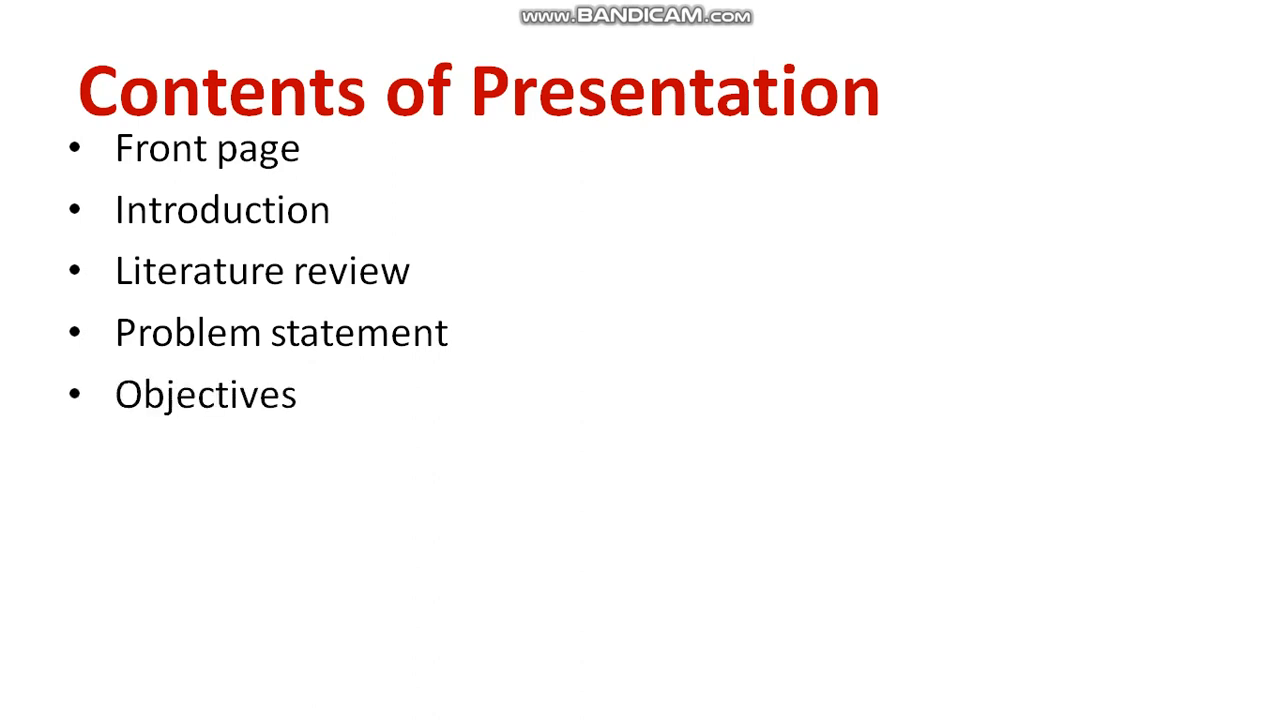